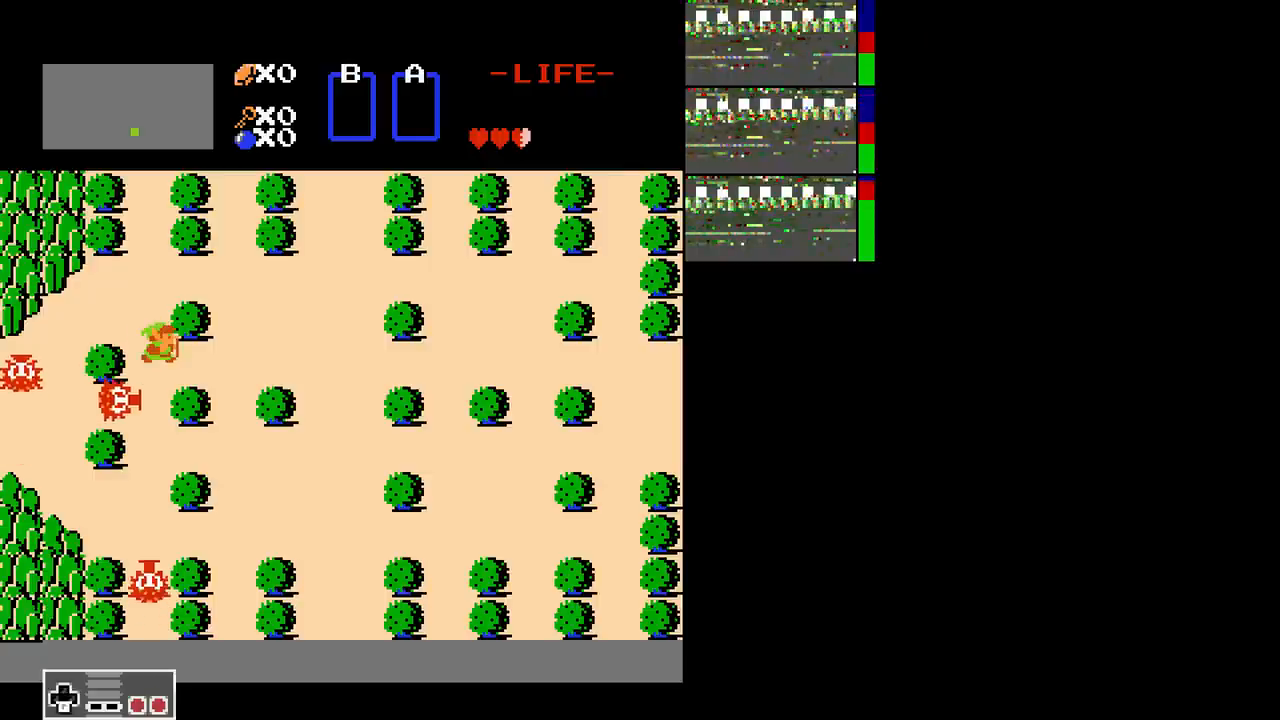
Step: Let PlayFun steer Link through the tree-filled overworld near the red enemies
key("Up")
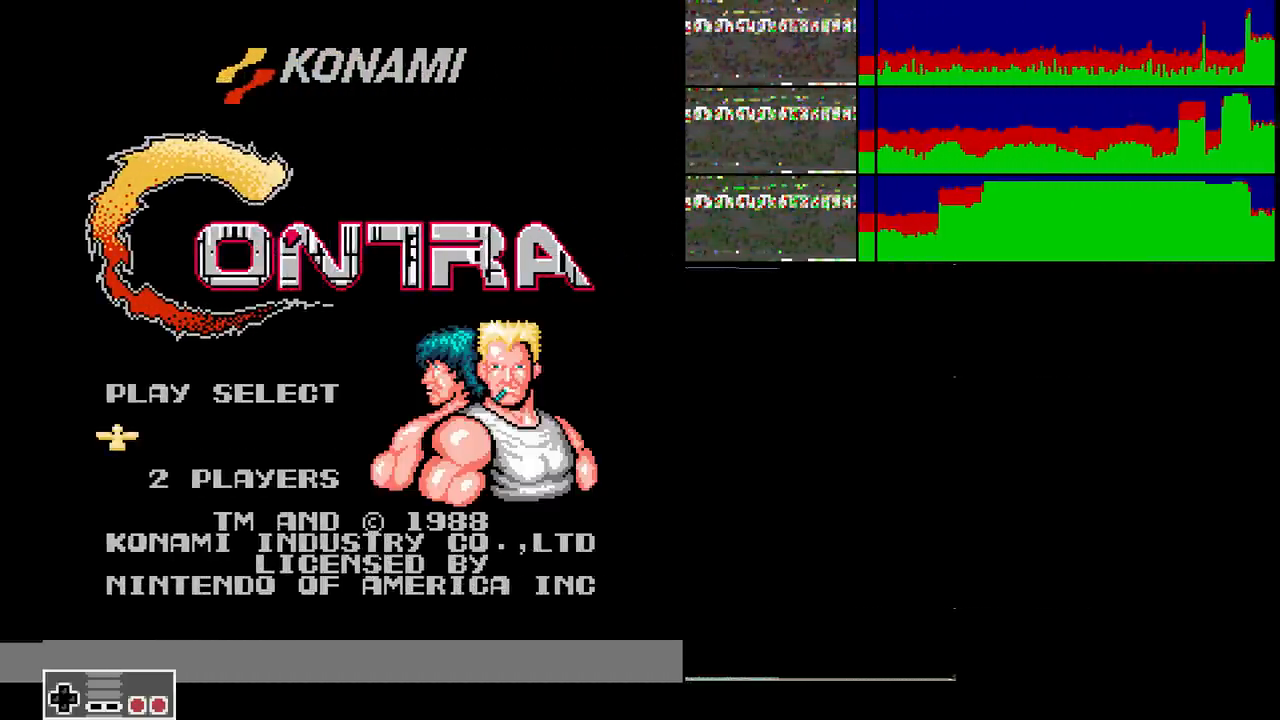
Step: Load Contra to its title screen while PlayFun's memory graphs build up
key("Up")
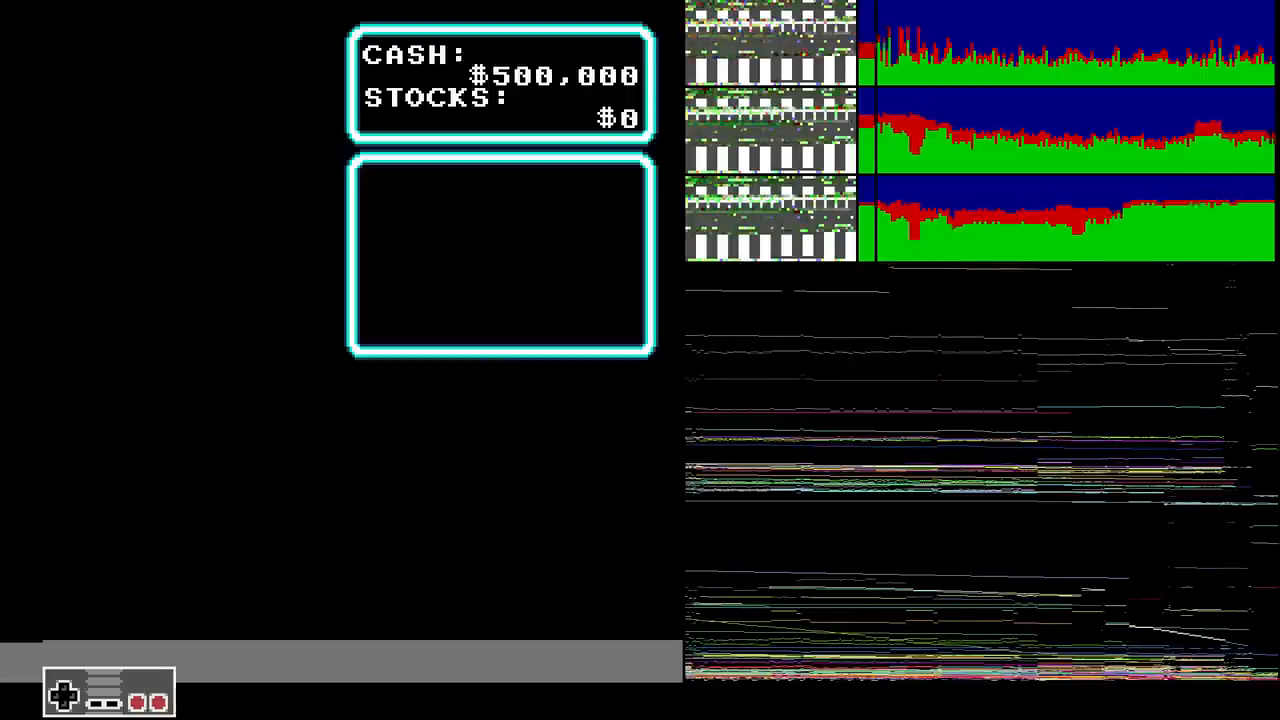
Step: Advance Wall Street Kid to the summary showing $500,000 cash and $0 stocks
key("enter")
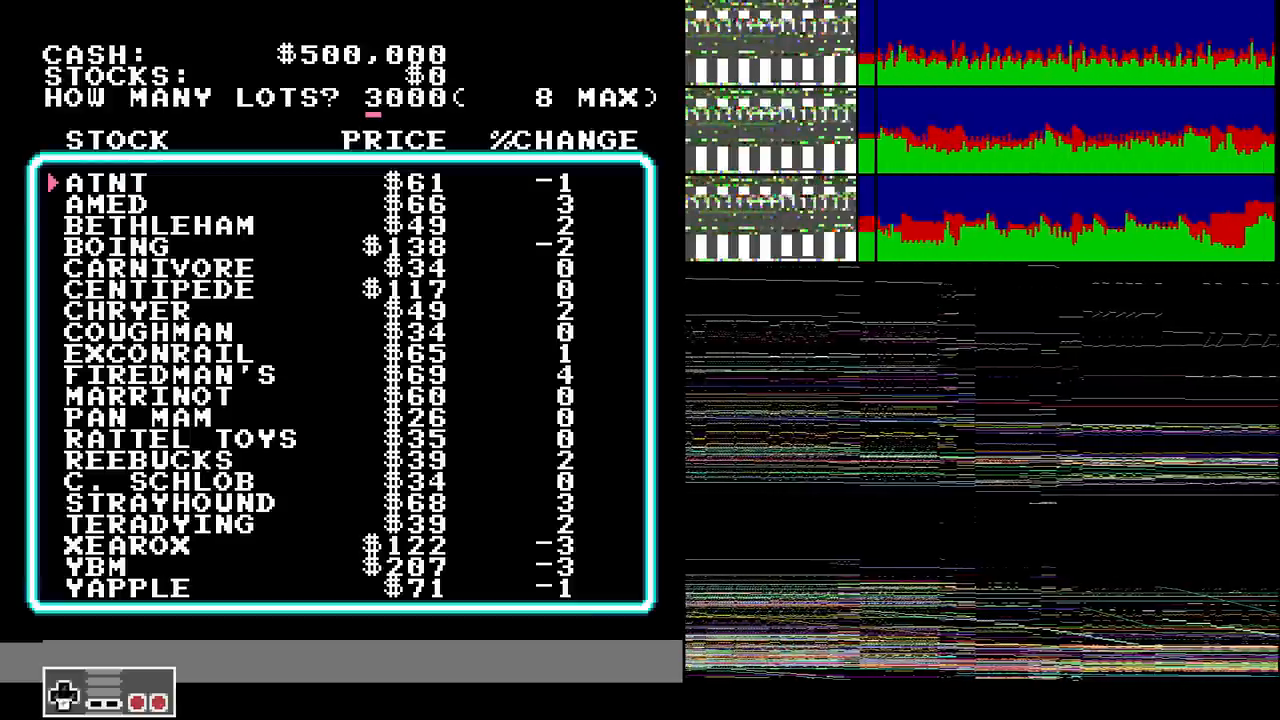
Step: Open the Wall Street Kid stock price list and start entering lots to buy
key("up")
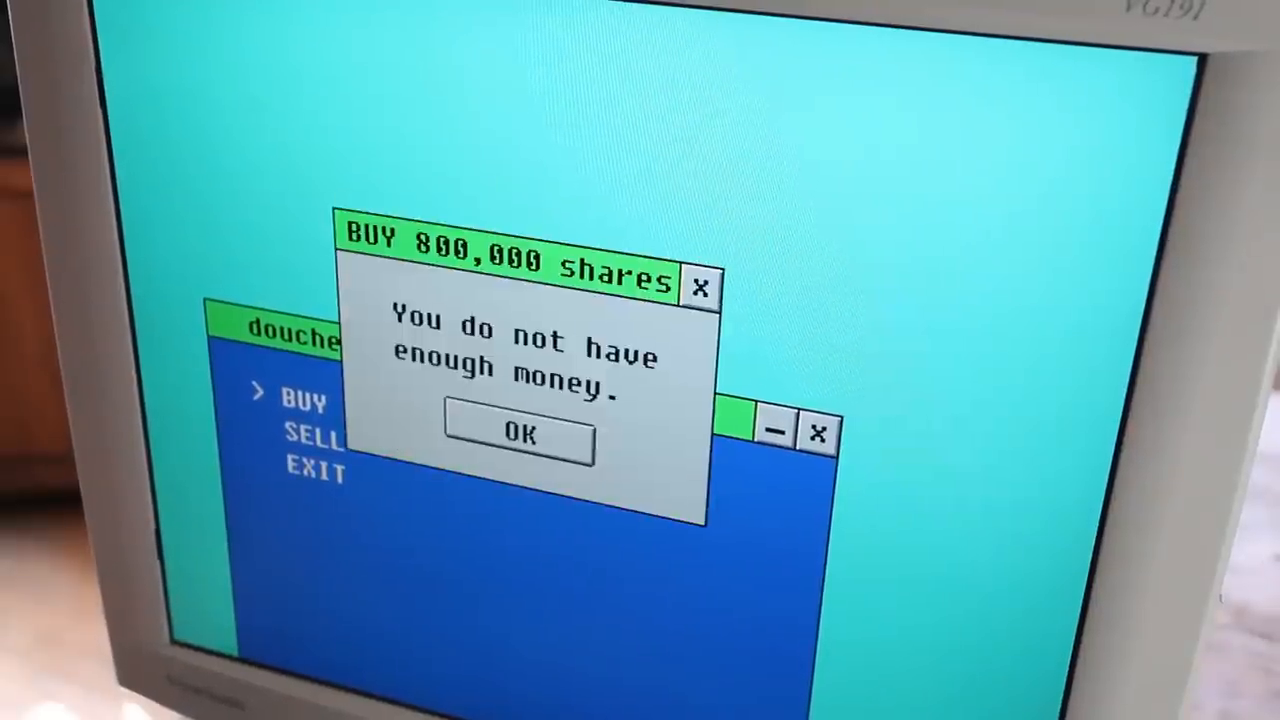
Step: Dismiss the not-enough-money warning for 800,000 shares in douchetrade 3.1
left_click(516, 436)
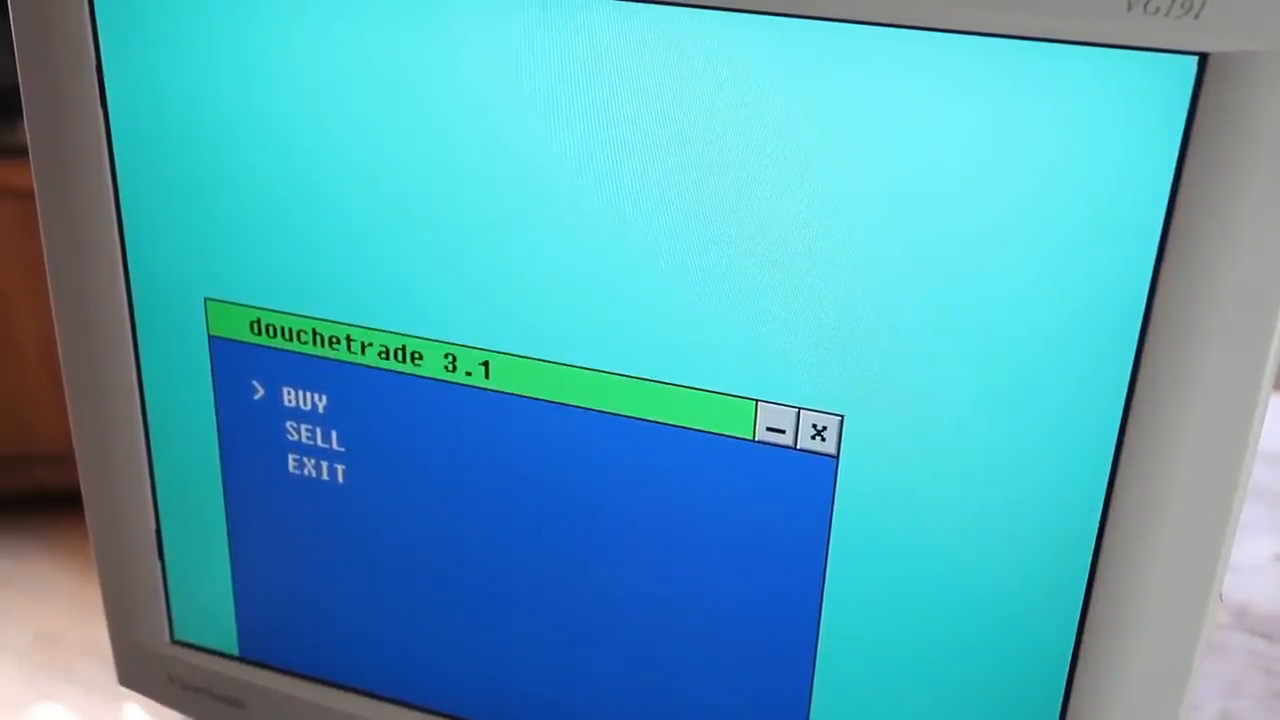